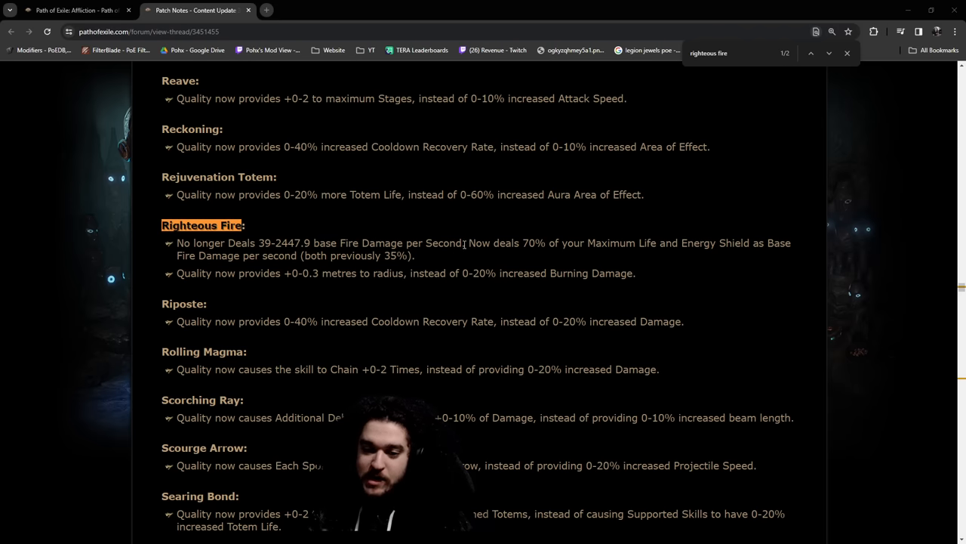
Step: Highlight the old 'No longer Deals 39-2447.9 base Fire Damage per Second' Righteous Fire line
left_click_drag(177, 241, 465, 242)
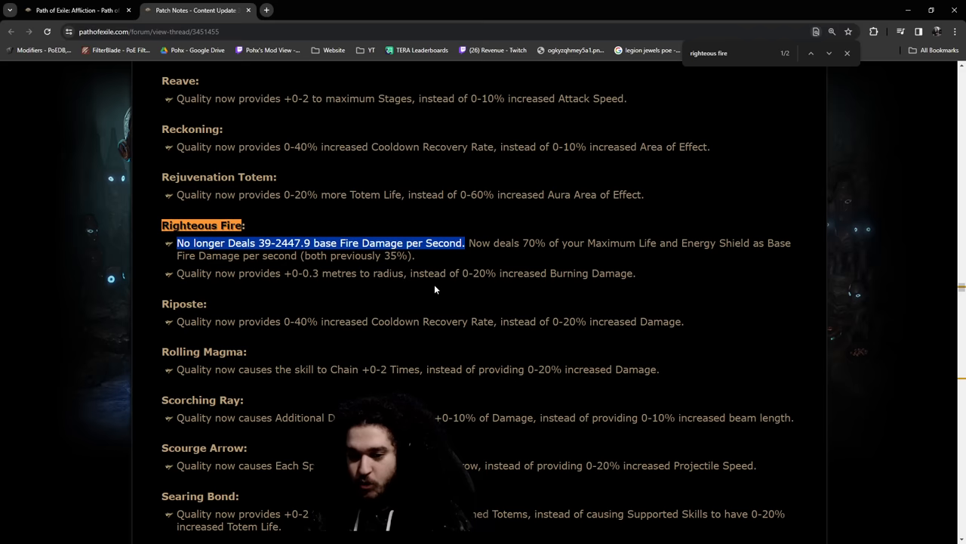
mouse_move(562, 301)
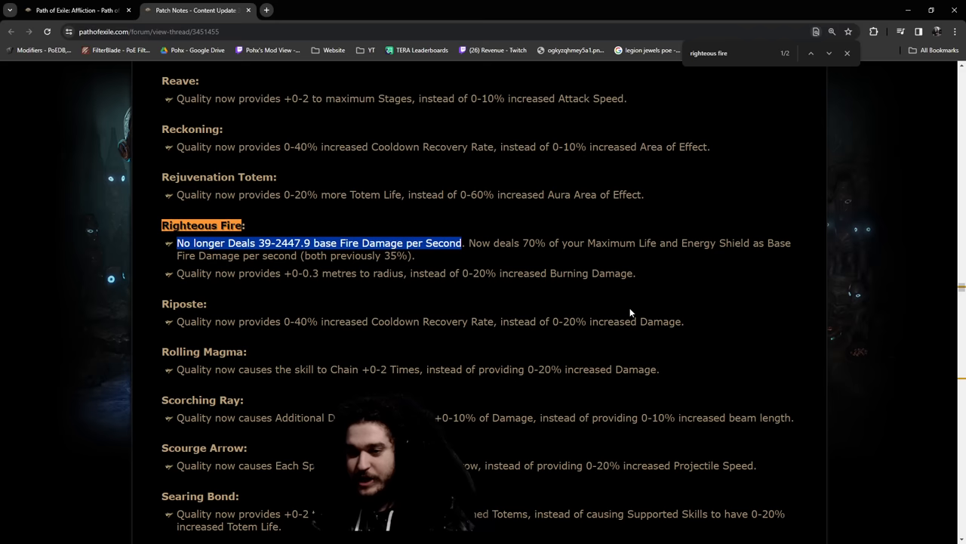
mouse_move(447, 287)
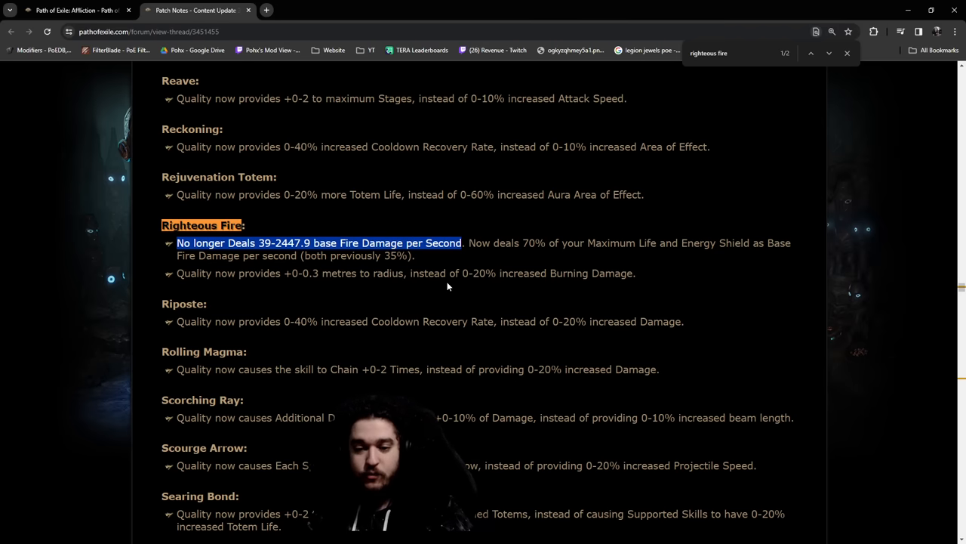
mouse_move(453, 269)
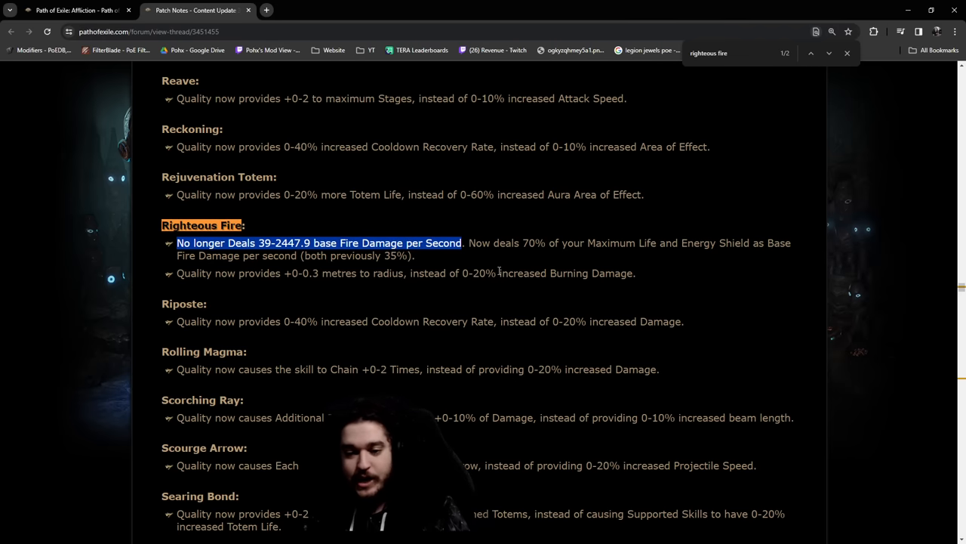
Step: Highlight the 'Now deals 70% of your Maximum Life and Energy Shield' Righteous Fire rule
left_click_drag(463, 241, 626, 241)
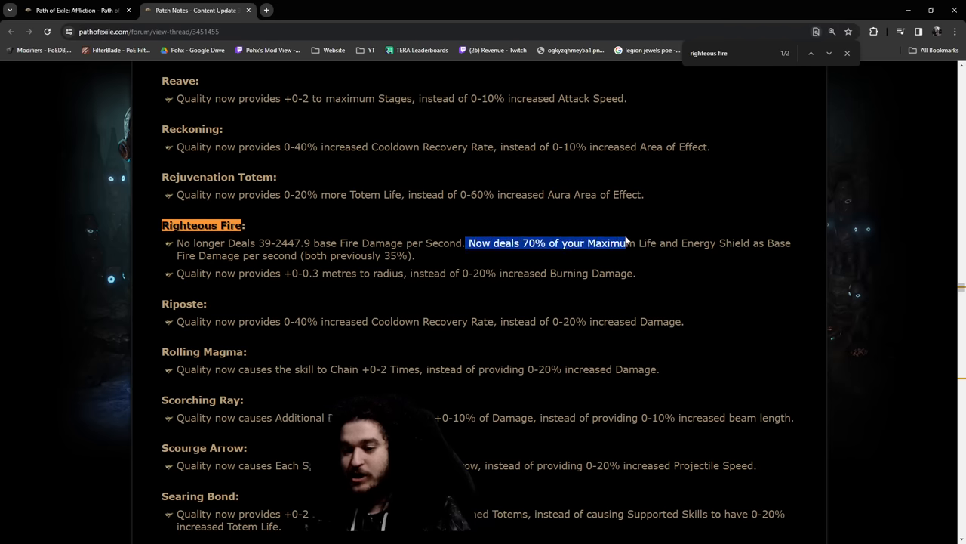
left_click_drag(631, 242, 752, 242)
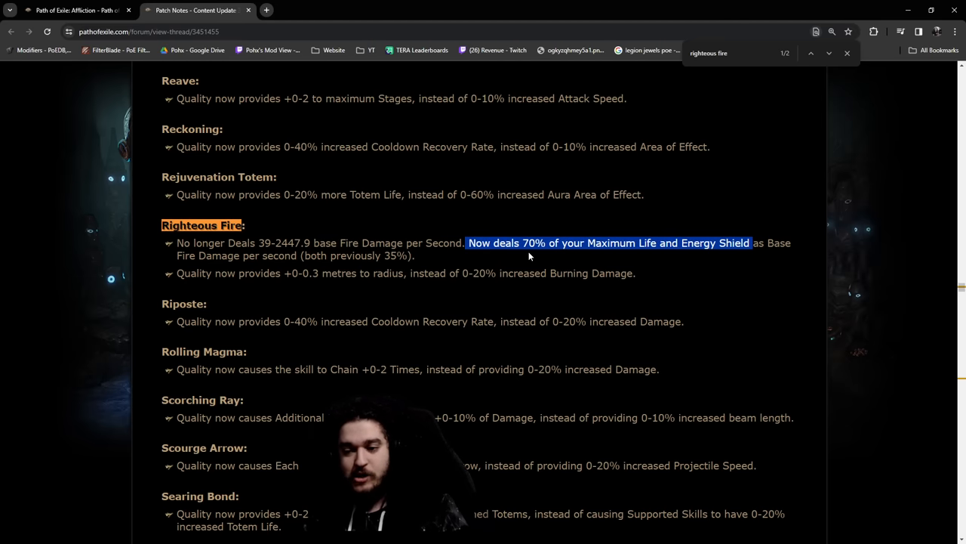
mouse_move(746, 254)
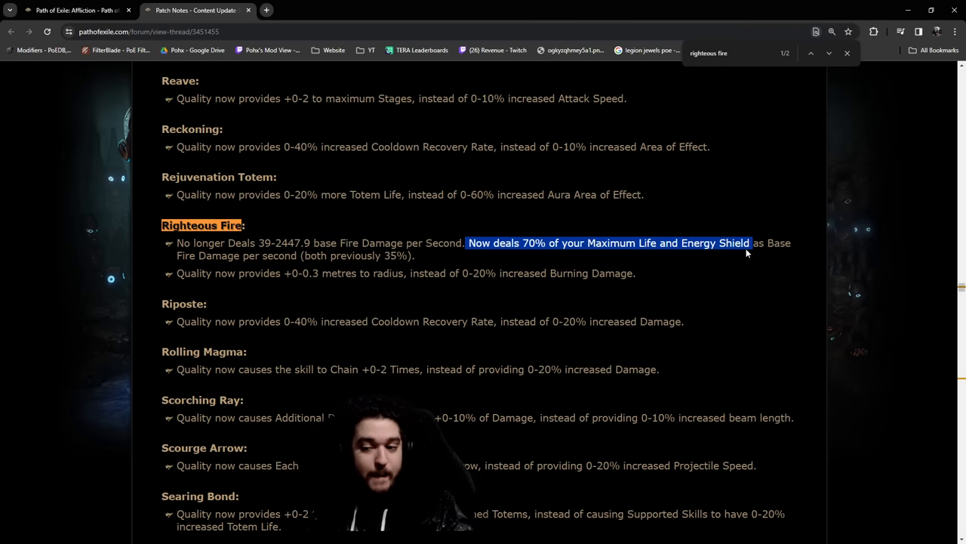
mouse_move(809, 249)
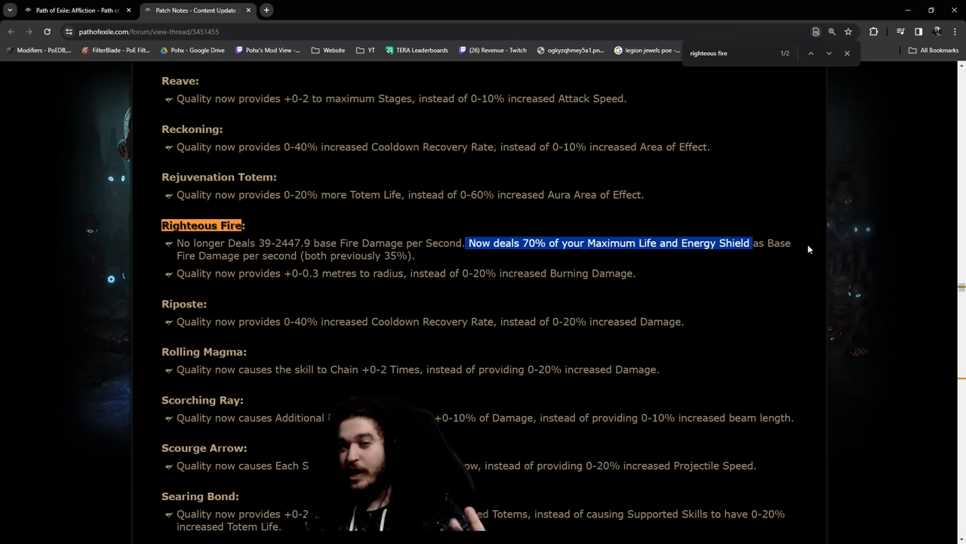
mouse_move(776, 303)
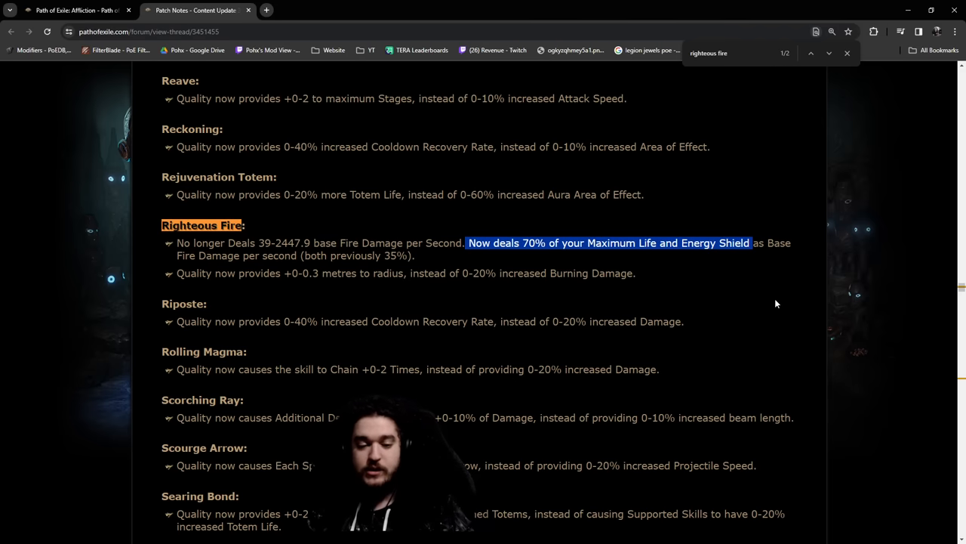
mouse_move(498, 223)
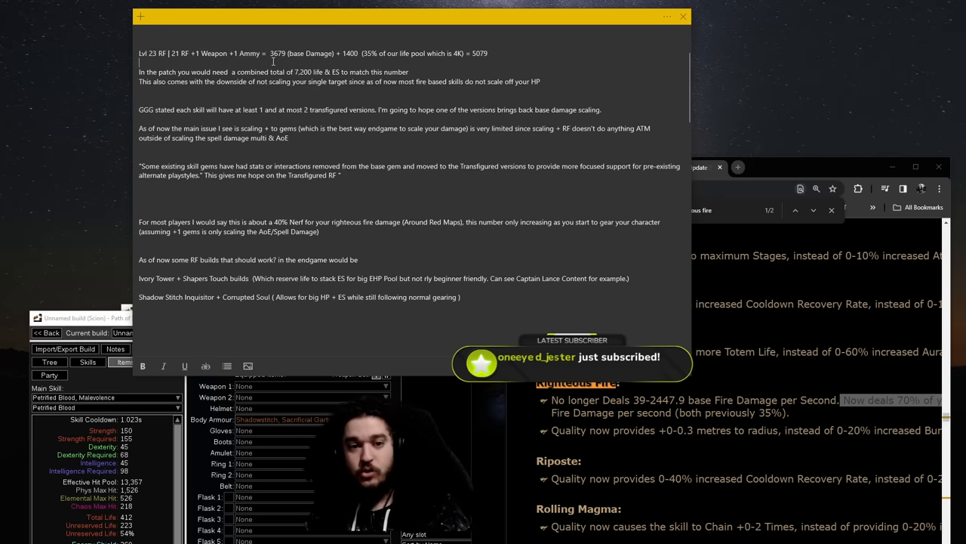
double_click(275, 53)
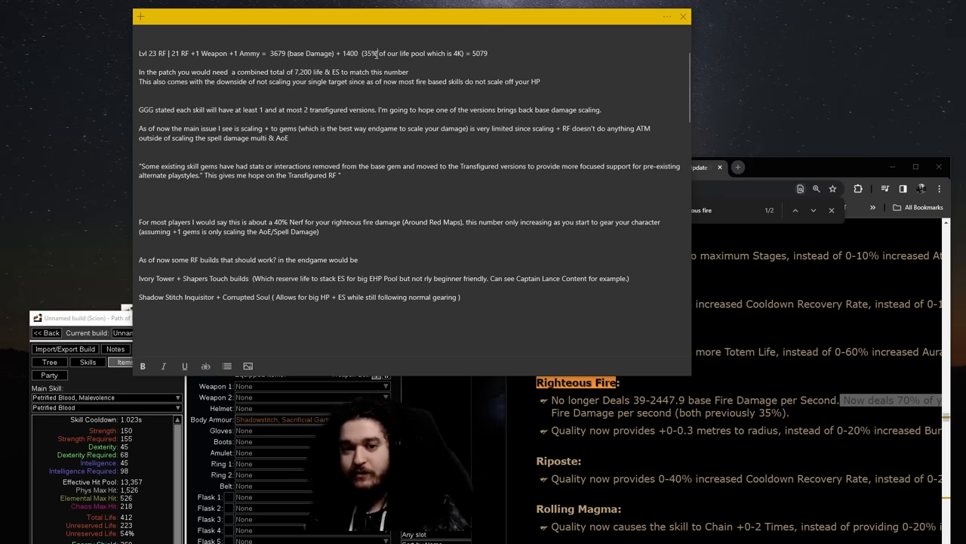
double_click(368, 53)
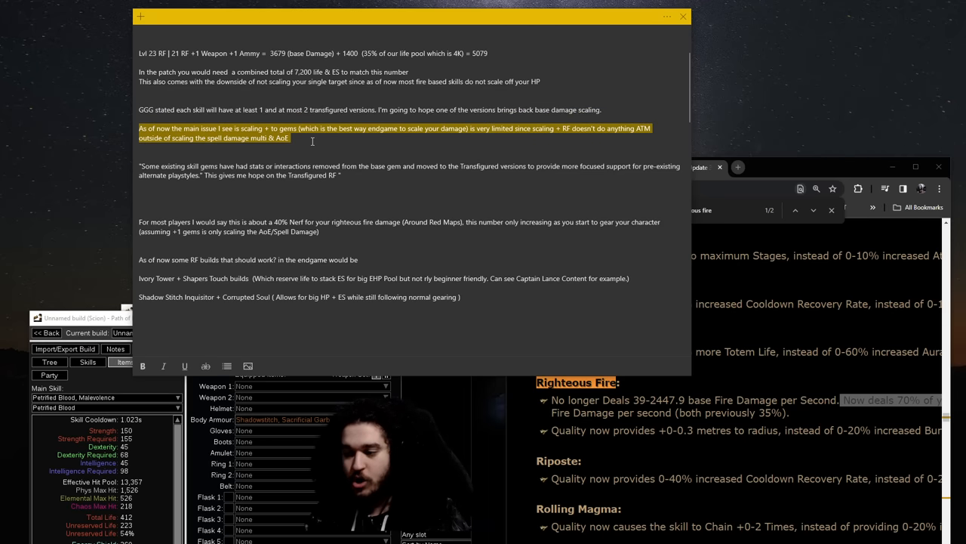
scroll("down", 3)
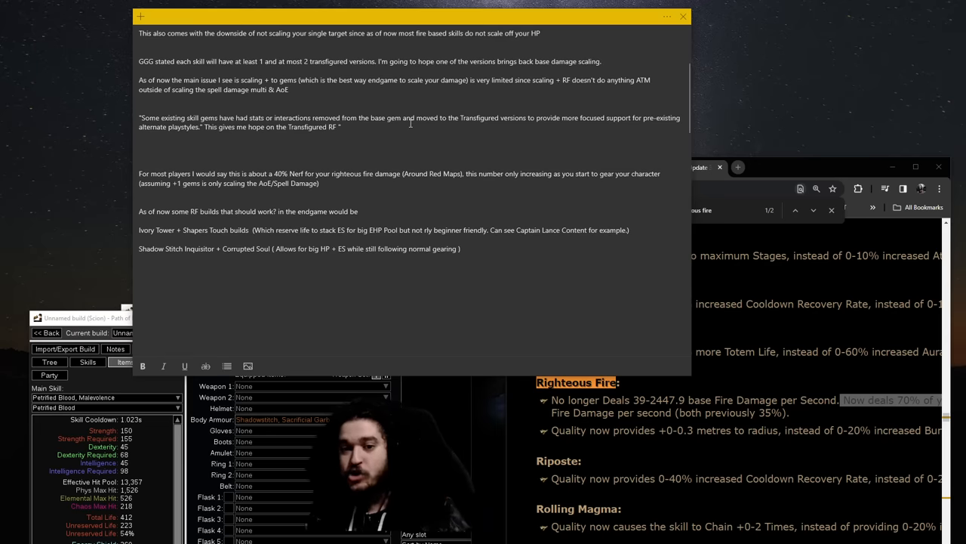
double_click(474, 118)
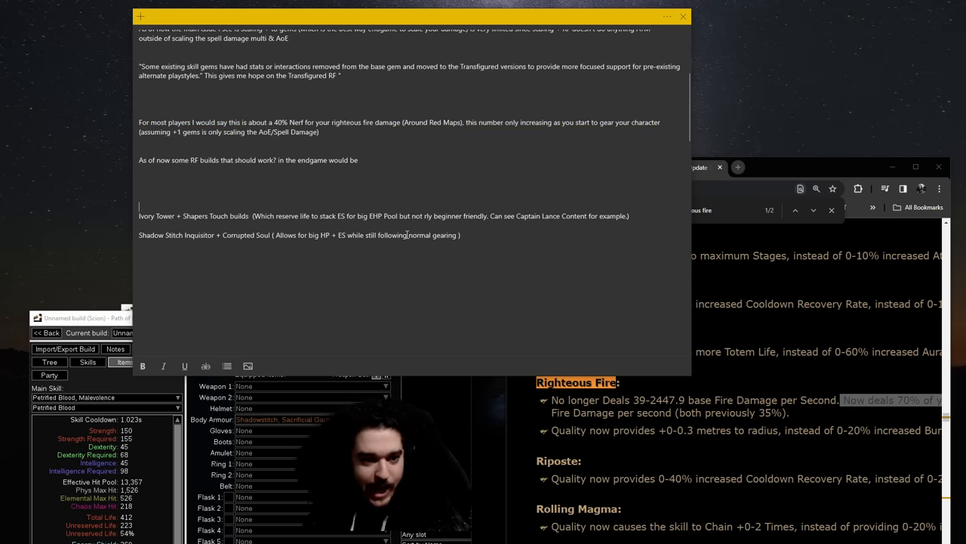
Step: Select the build notes text and place the cursor at the Shadow Stitch Inquisitor line
double_click(148, 216)
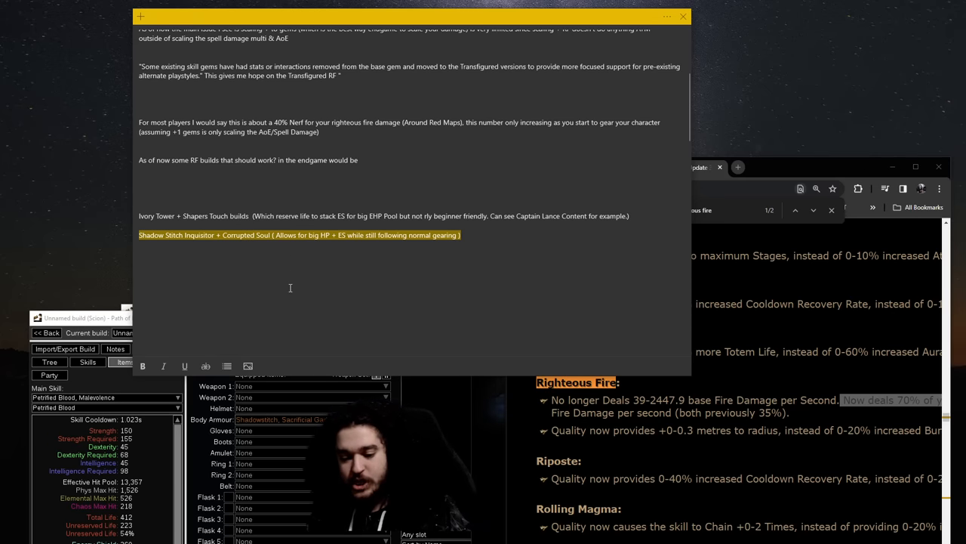
left_click(524, 263)
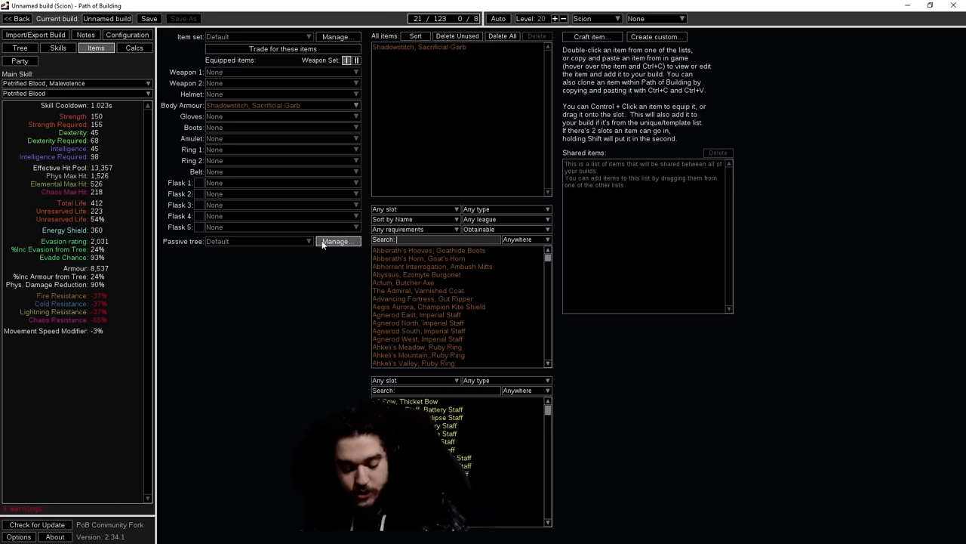
Step: Filter the unique item list for 'replica sou' to show the Replica Soul uniques
type("replica")
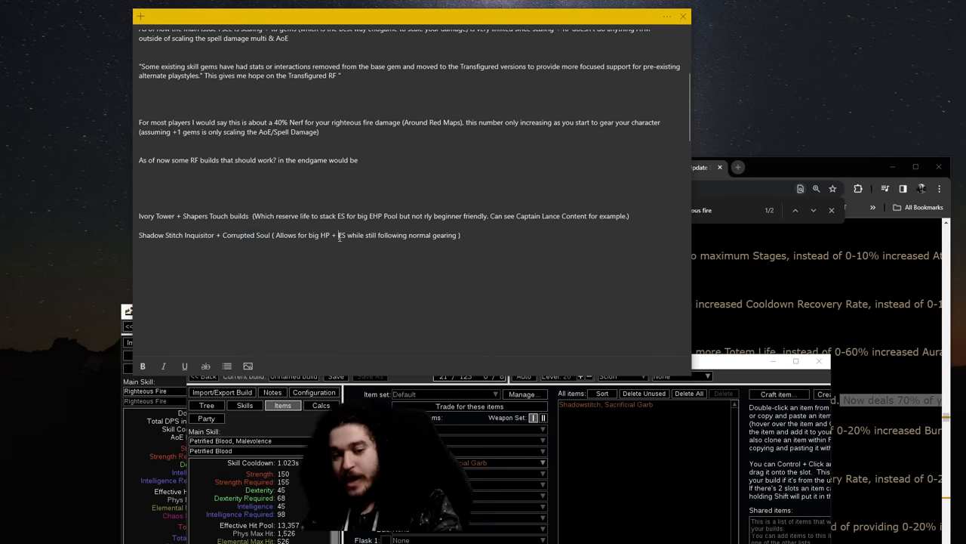
left_click_drag(320, 235, 348, 236)
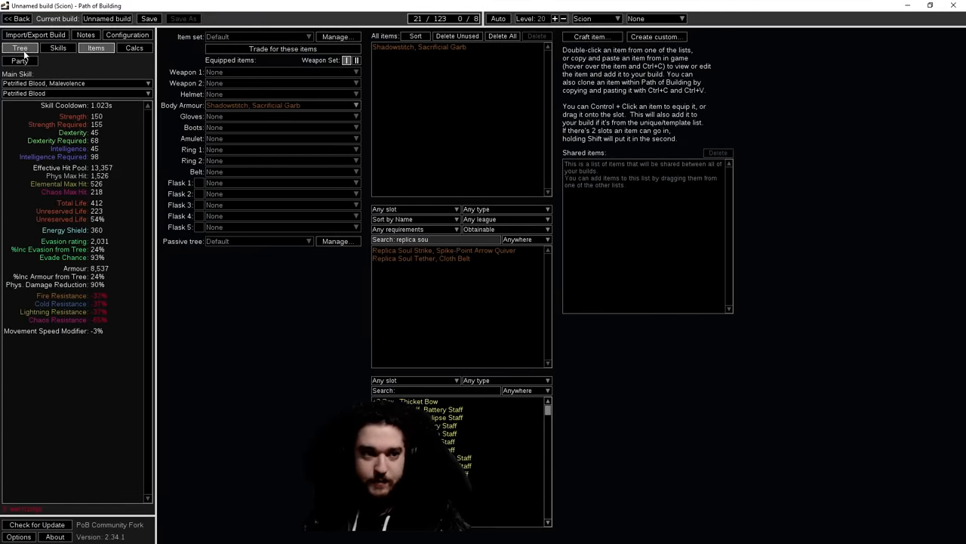
Step: Show the build's passive skill tree
left_click(20, 47)
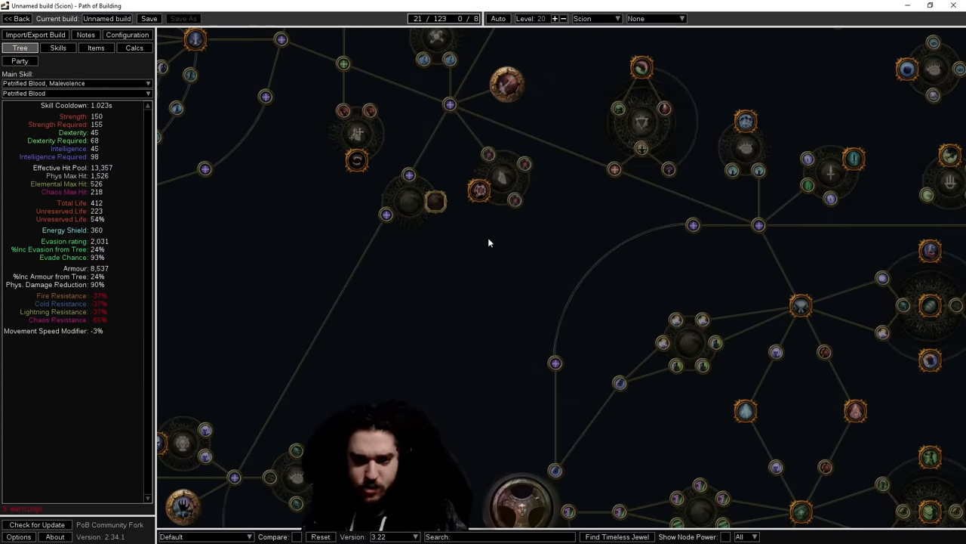
mouse_move(480, 190)
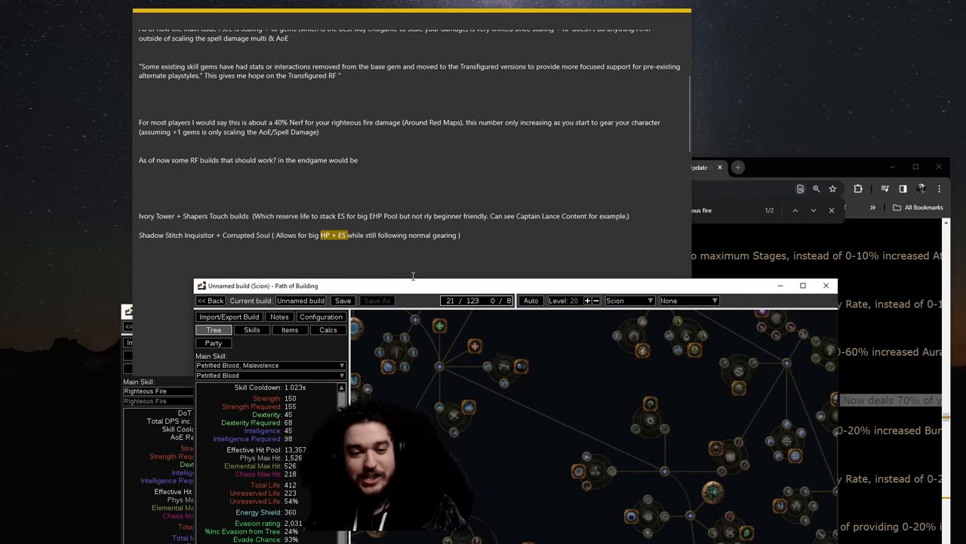
mouse_move(411, 285)
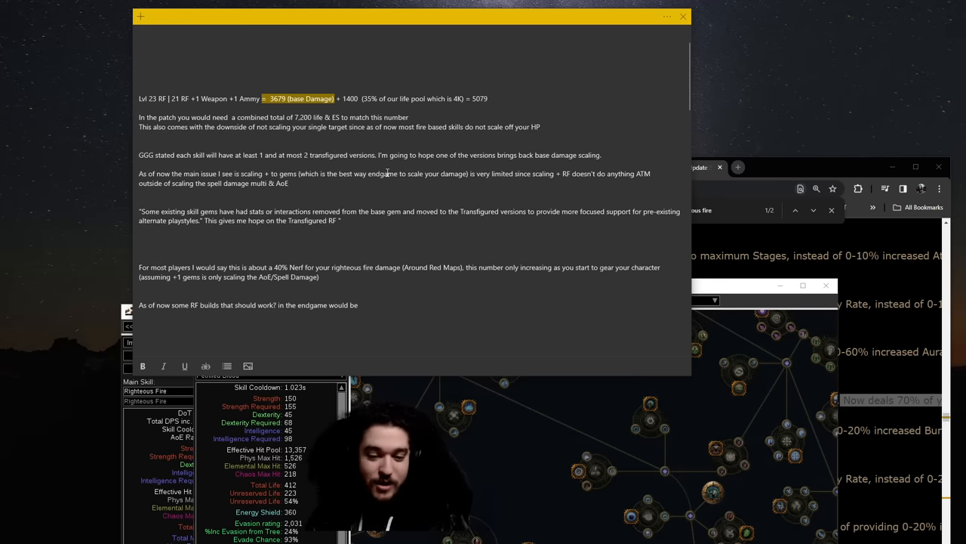
Step: Retype the 'Ivory Tower + Shapers Touch builds (Which reserve life to stack ES for big EHP Pool' line
type("Ivory Tower + Shapers Touch builds  (Which reserve life to stack ES for big EHP Pool but not rly beginner friendly. Can see Captain Lance Content for example.)")
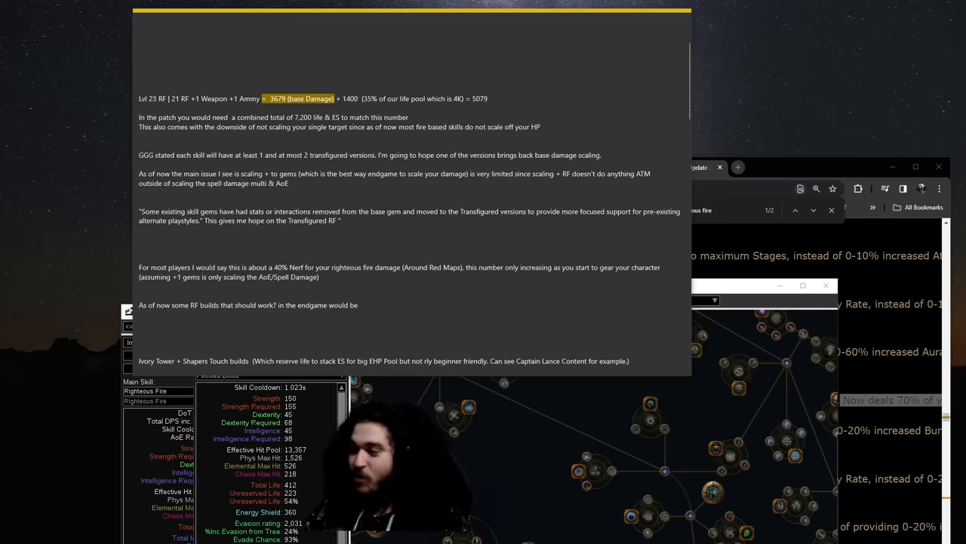